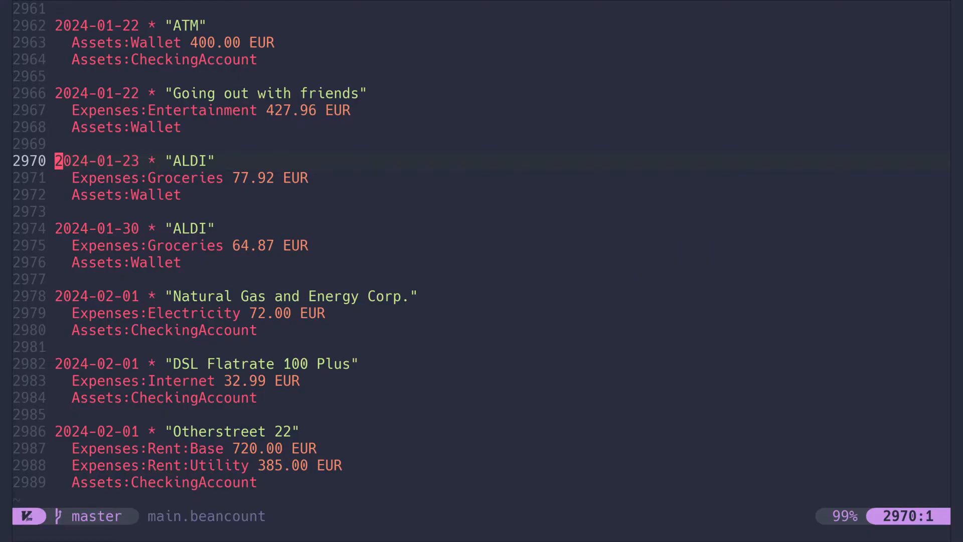
Append a 2024-02-04 ALDI grocery transaction paid from the wallet using the 'al' snippet.
key("G")
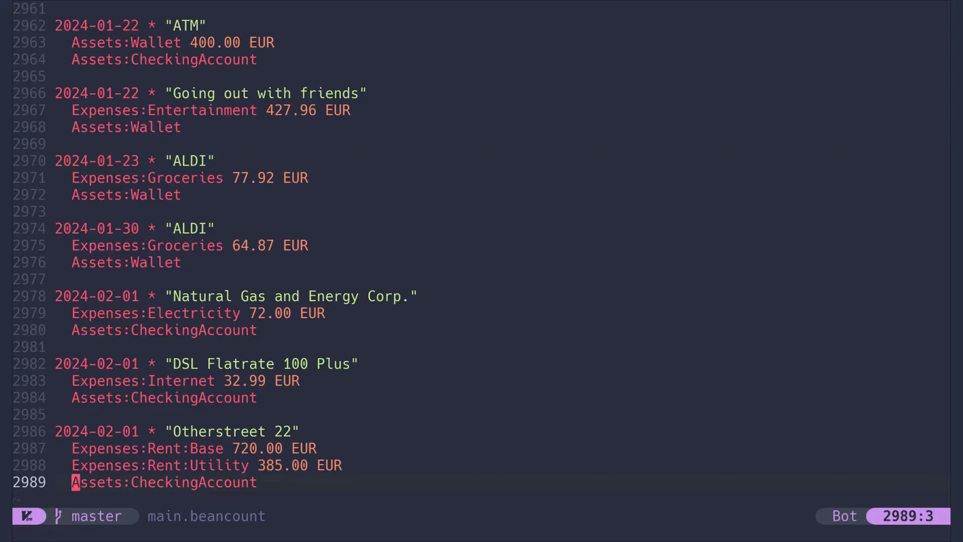
type("al")
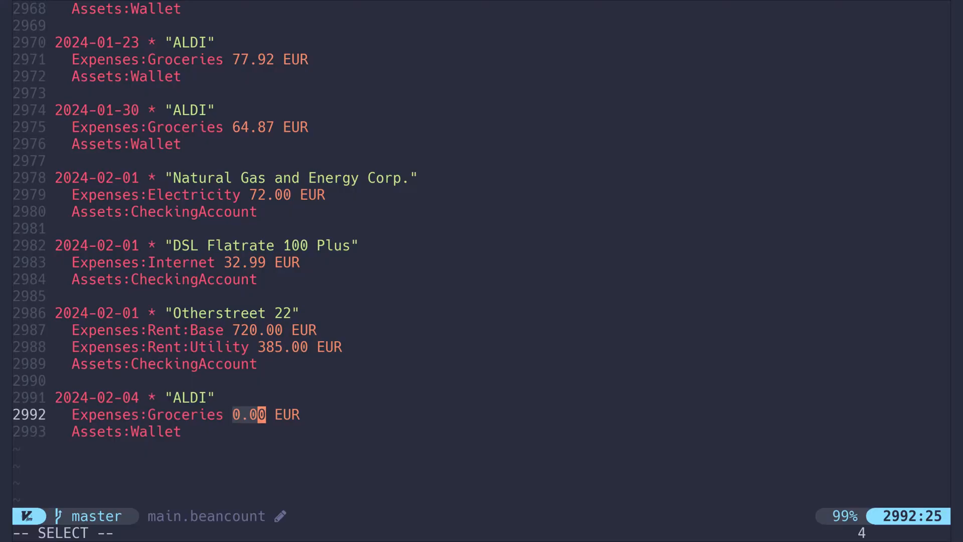
type("1")
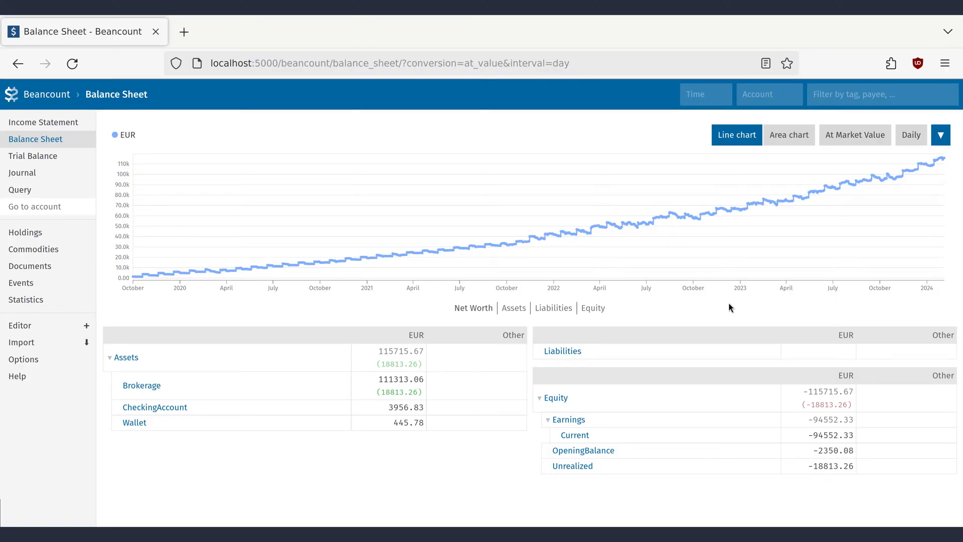
mouse_move(860, 184)
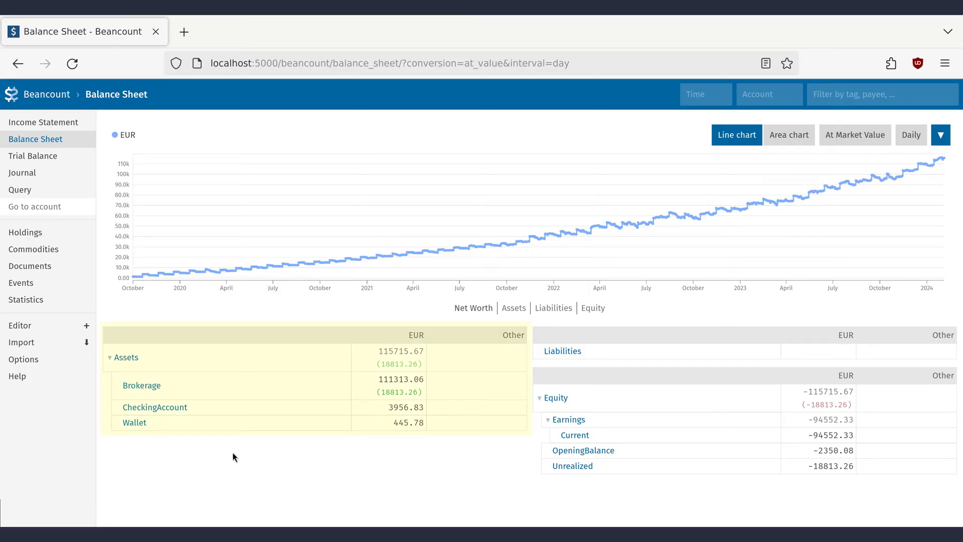
mouse_move(189, 449)
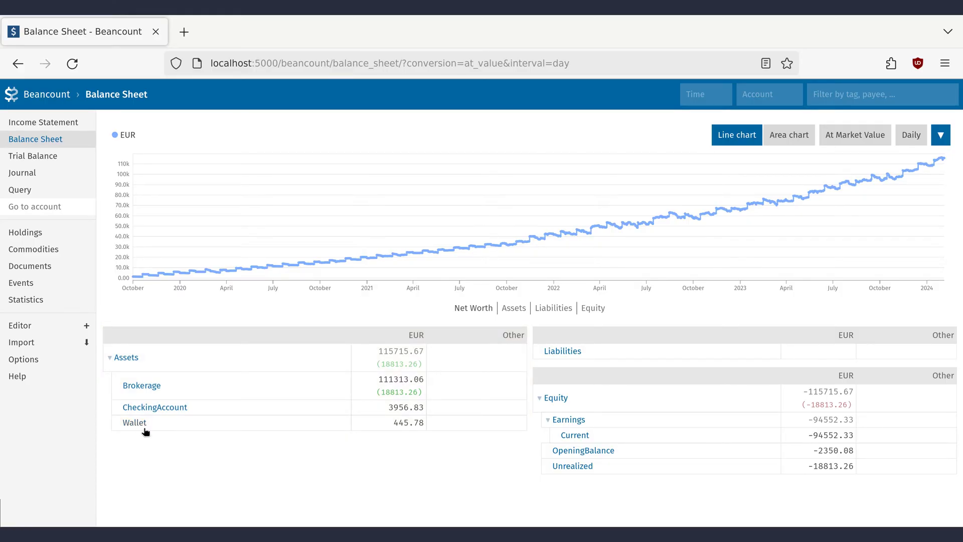
Open the Assets:Wallet account from Fava's balance sheet.
left_click(135, 422)
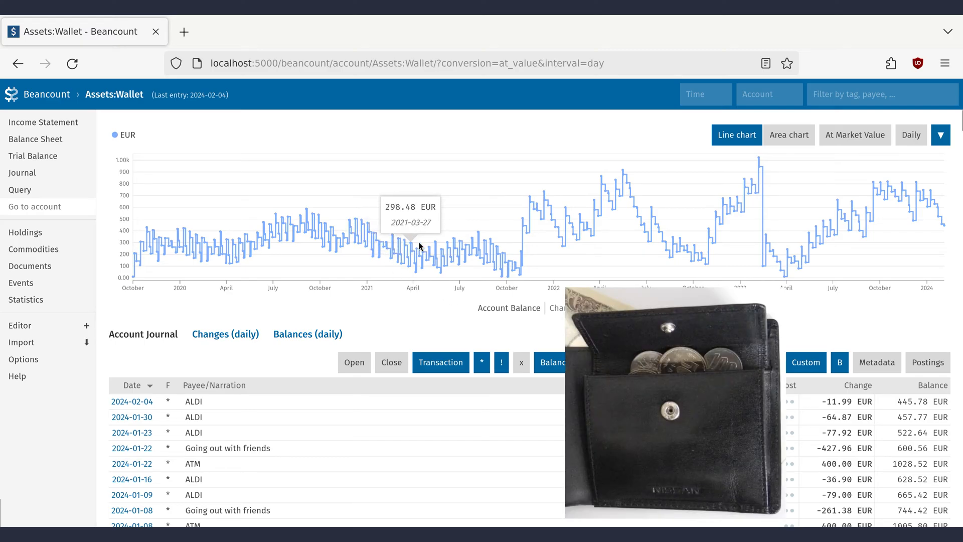
mouse_move(477, 234)
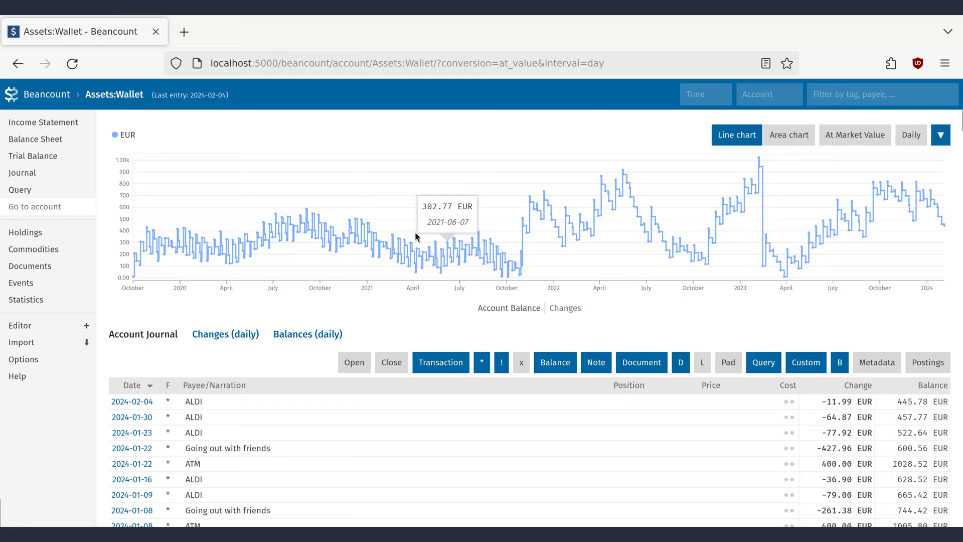
Confirm the 2024-02-04 ALDI entry in the Wallet journal, then view Holdings.
left_click(25, 232)
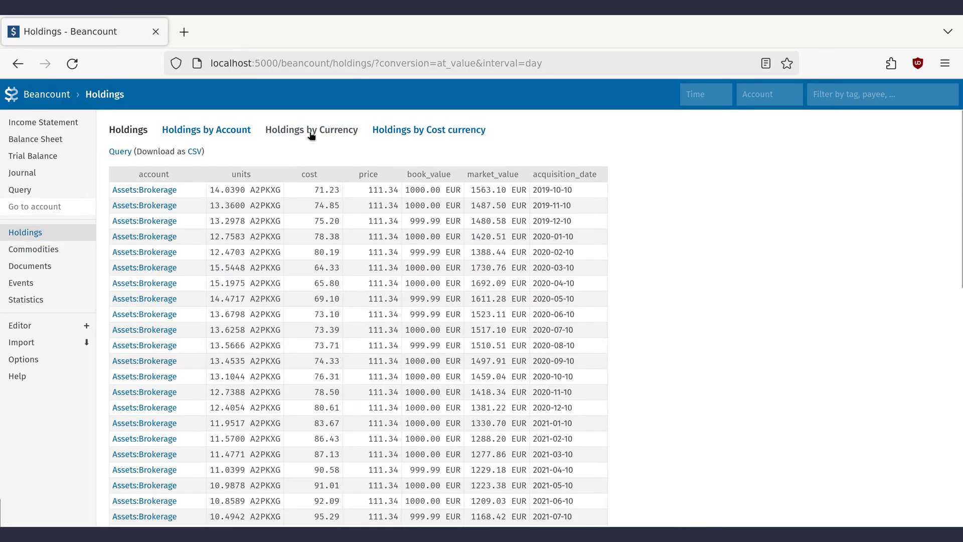
Group the holdings by currency to show A2PKXG and EUR cash totals.
left_click(311, 130)
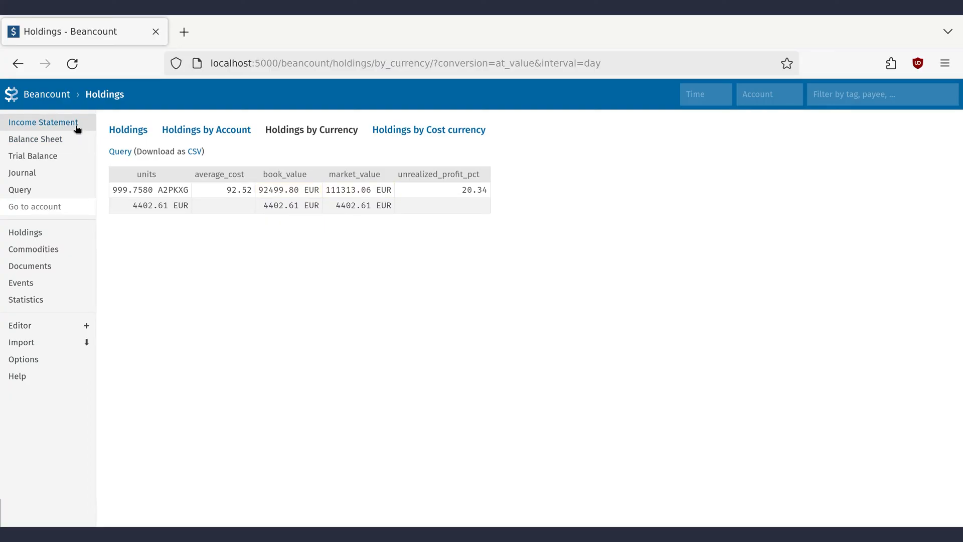
Filter the income statement to 2022-08 and drill into the Shopping expense account.
left_click(43, 122)
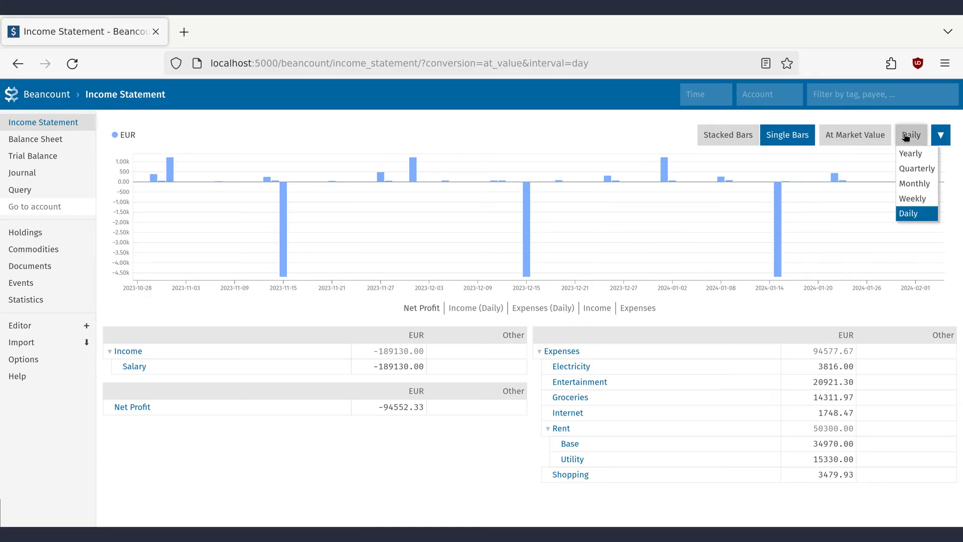
left_click(915, 183)
type("2022-08")
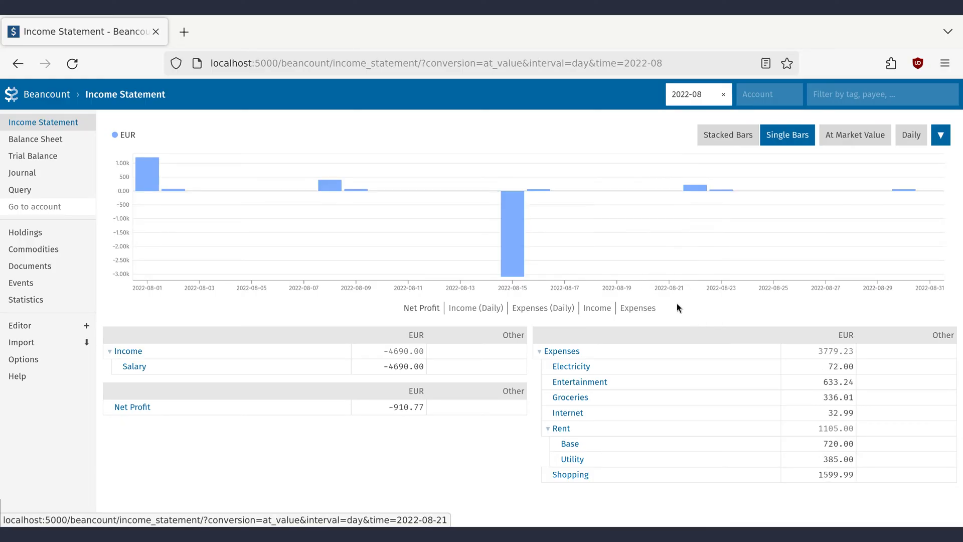
mouse_move(687, 314)
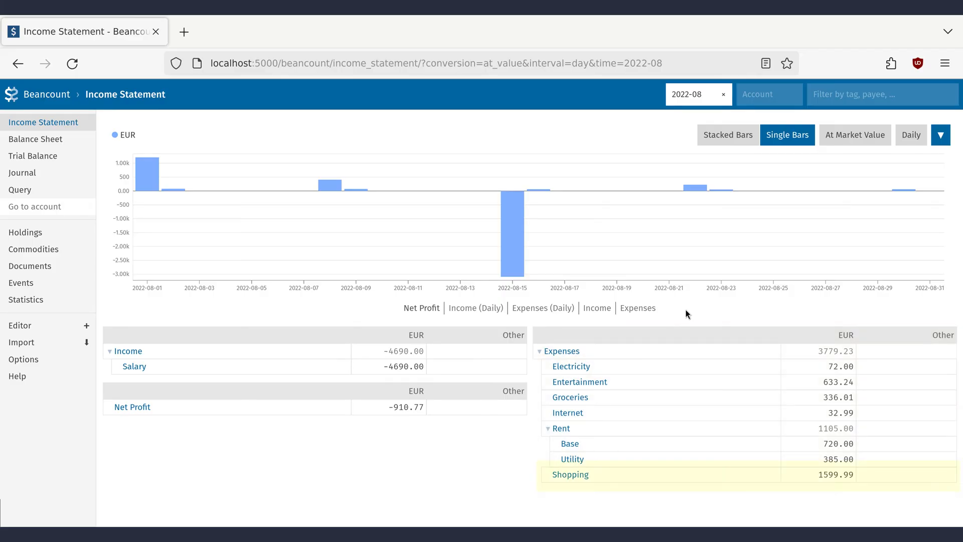
left_click(570, 475)
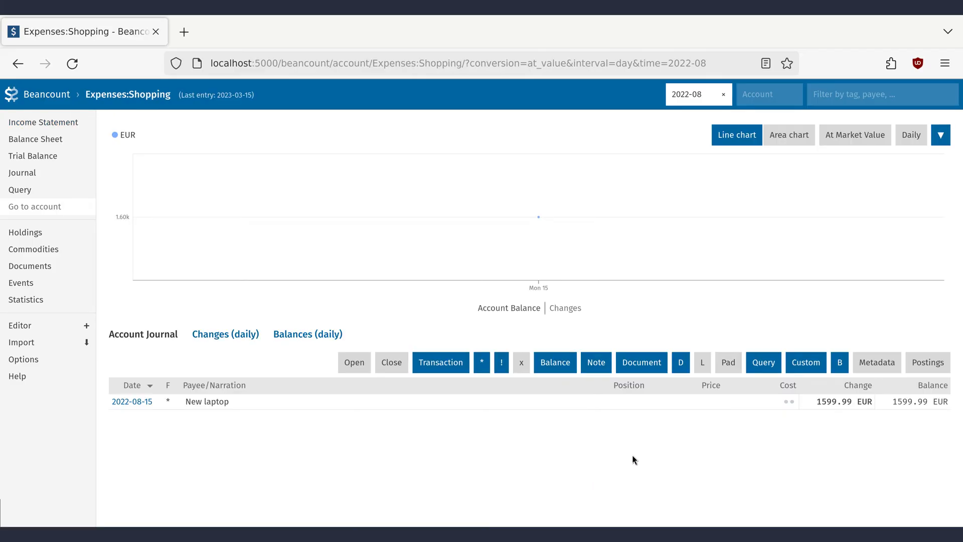